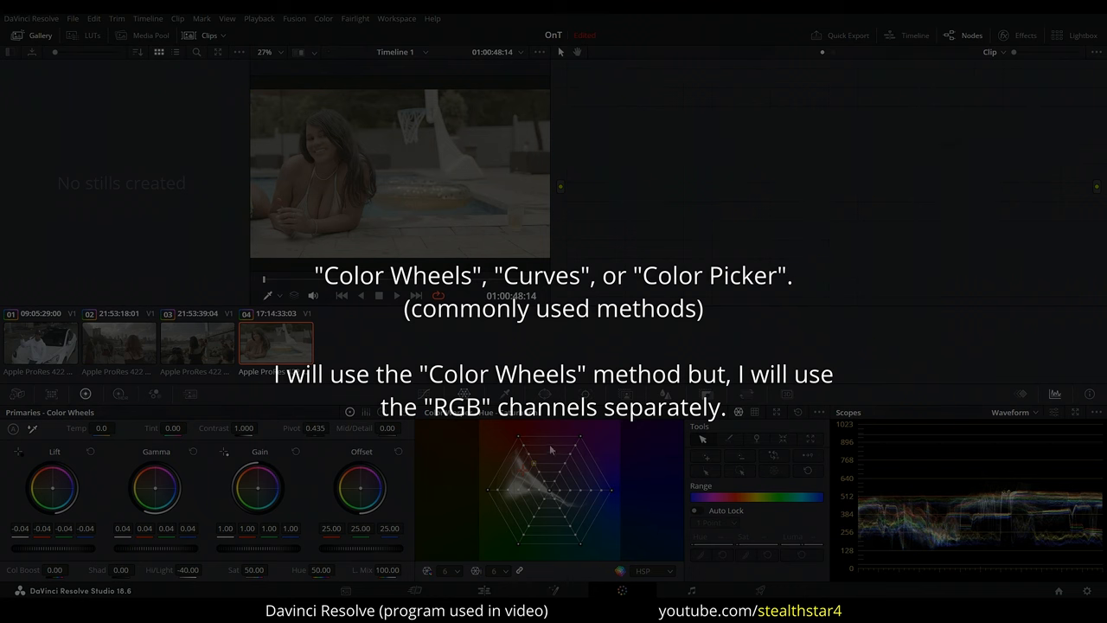
mouse_move(580, 460)
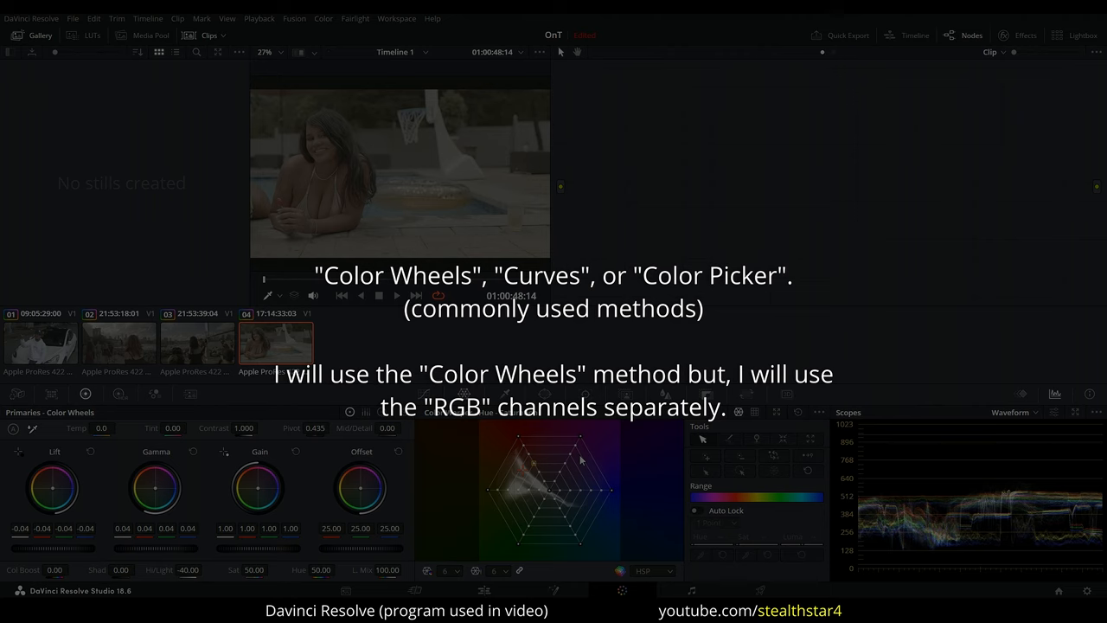
mouse_move(511, 456)
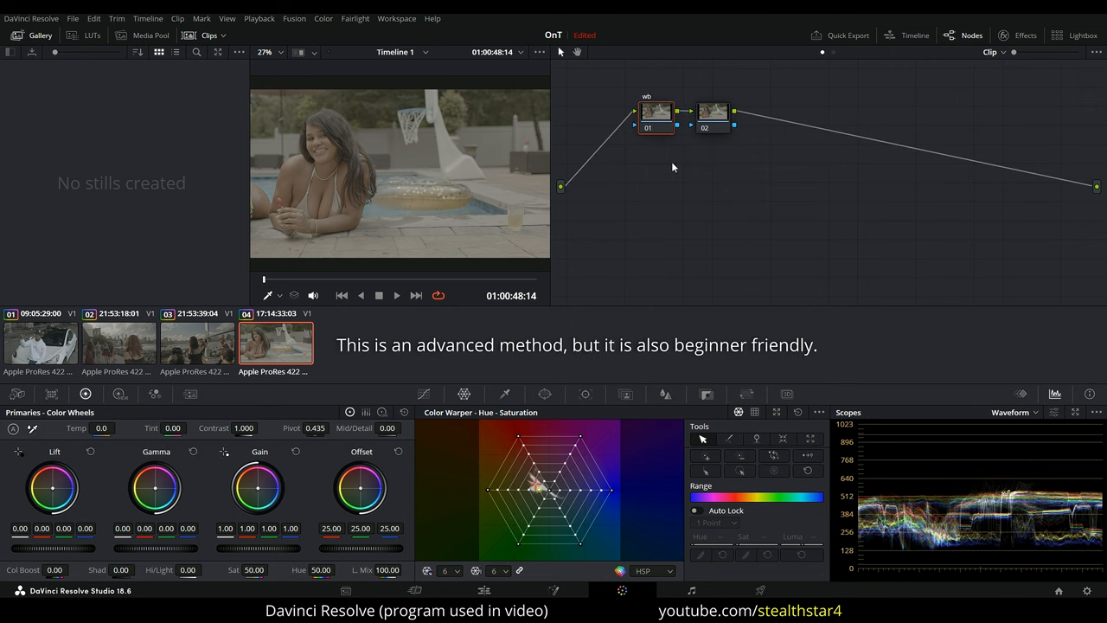
Try a saturation boost and warmth shift on the clip, then reset warmth to neutral.
click(713, 114)
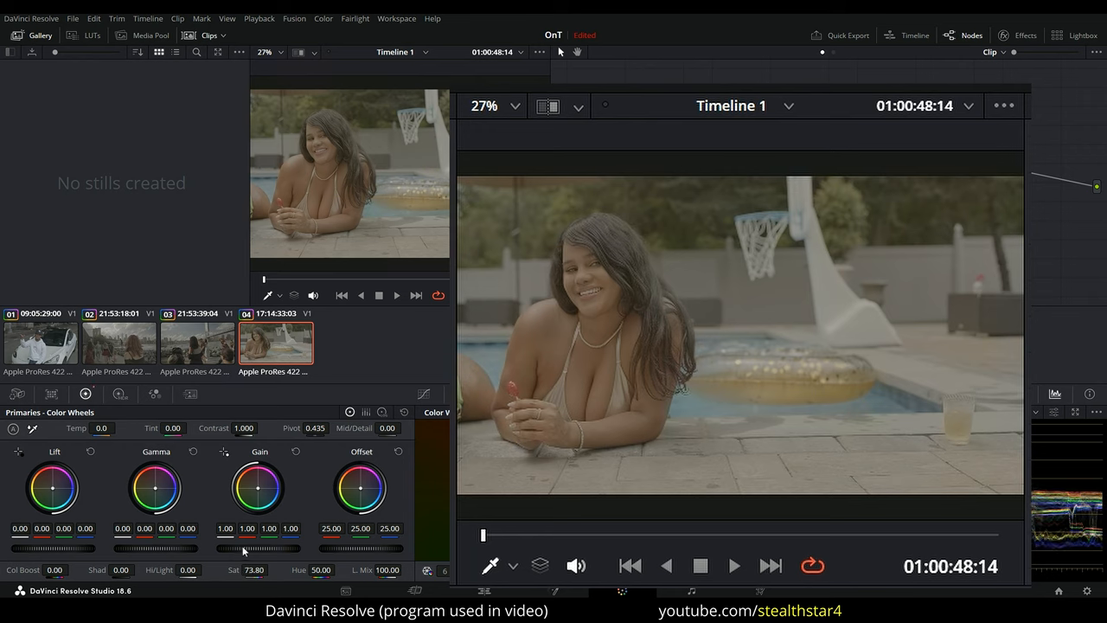
drag(242, 557, 242, 557)
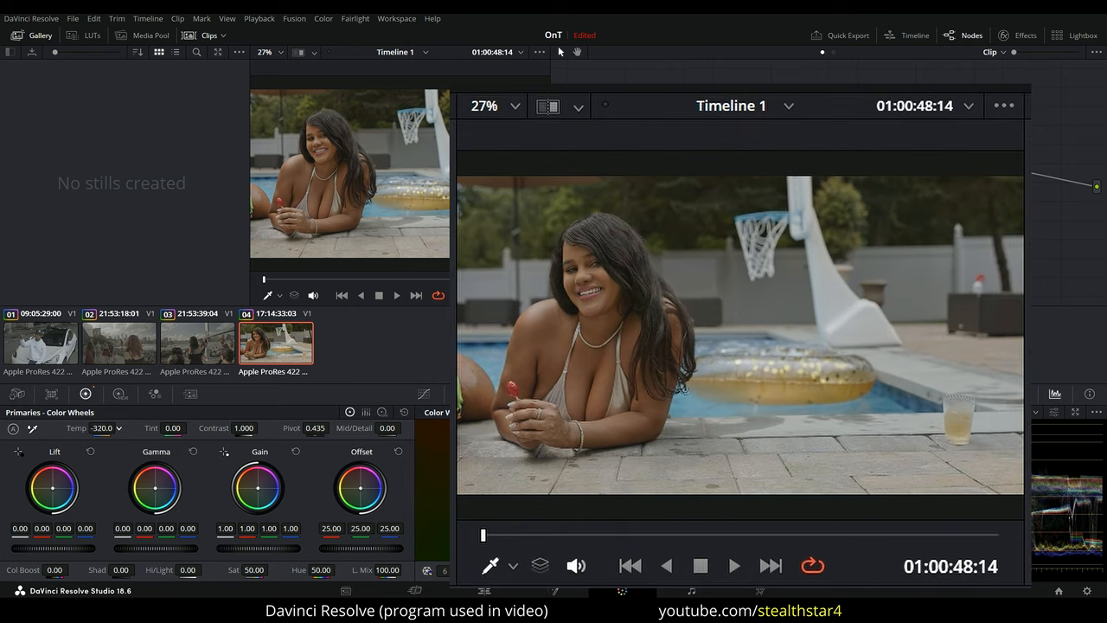
click(119, 428)
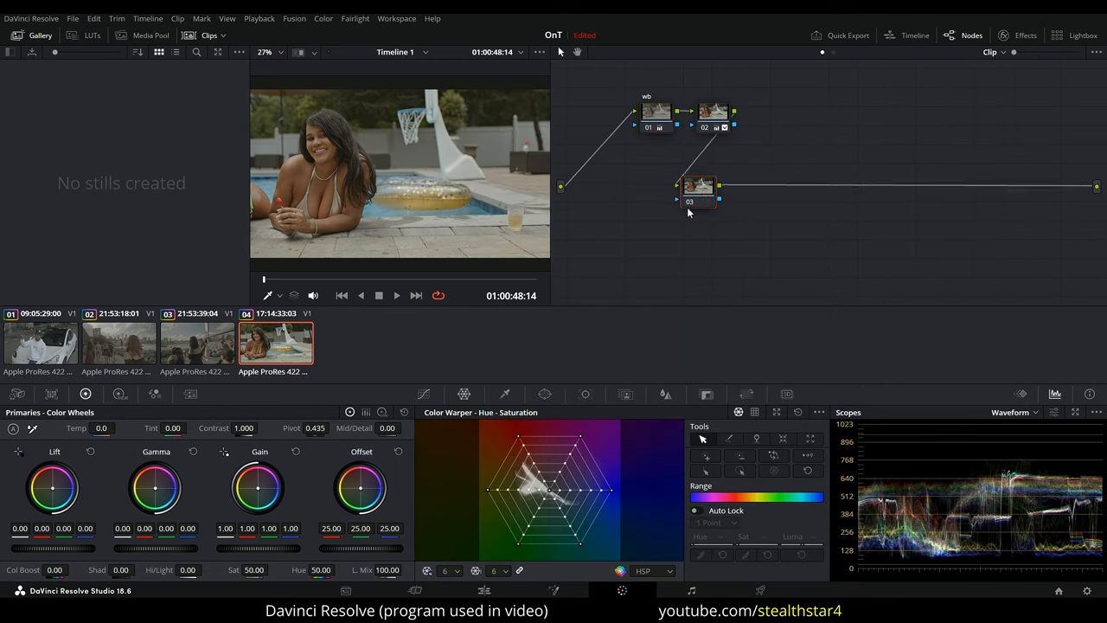
Add serial correction nodes 03 and 04 from the node graph's right-click menu.
right_click(697, 187)
text(c1)
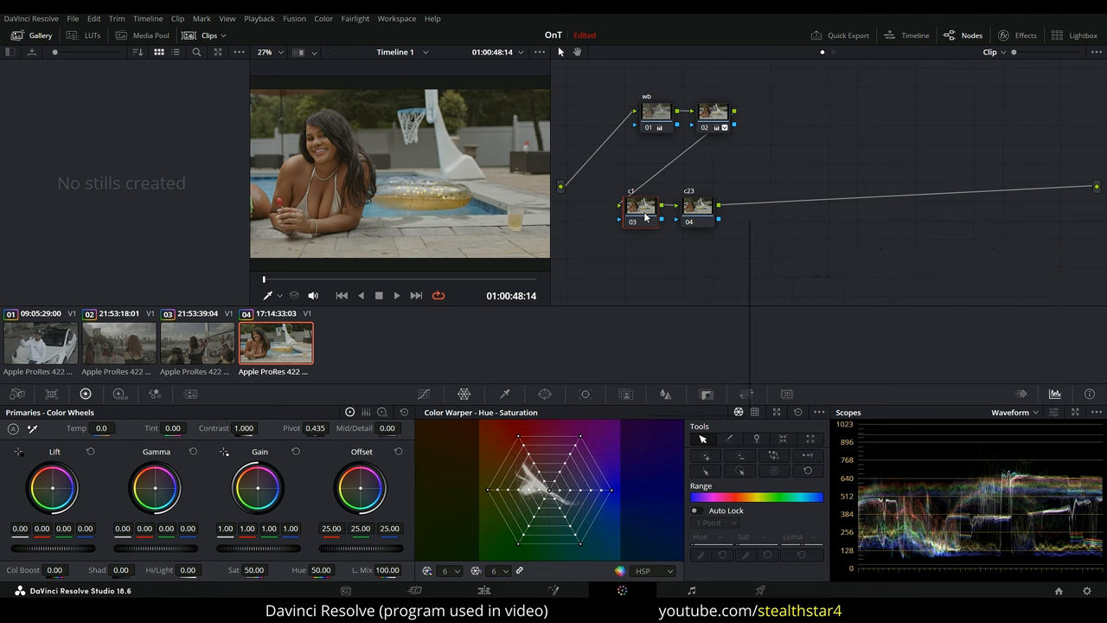
right_click(640, 206)
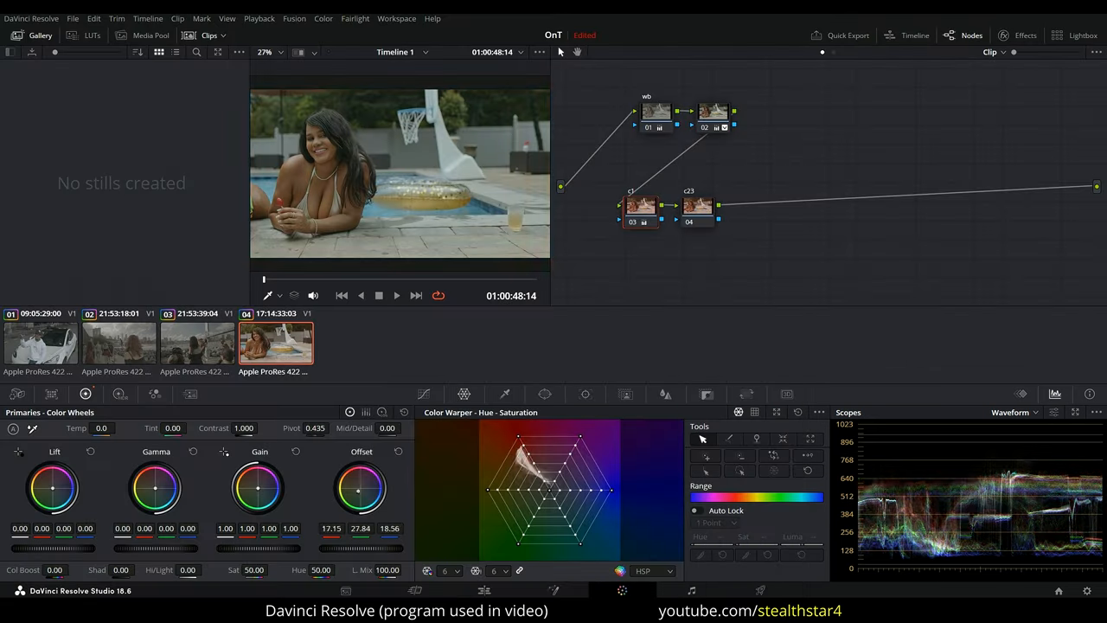
Push the color balance toward orange, lower lift slightly and raise gamma to 0.25.
drag(360, 487, 372, 481)
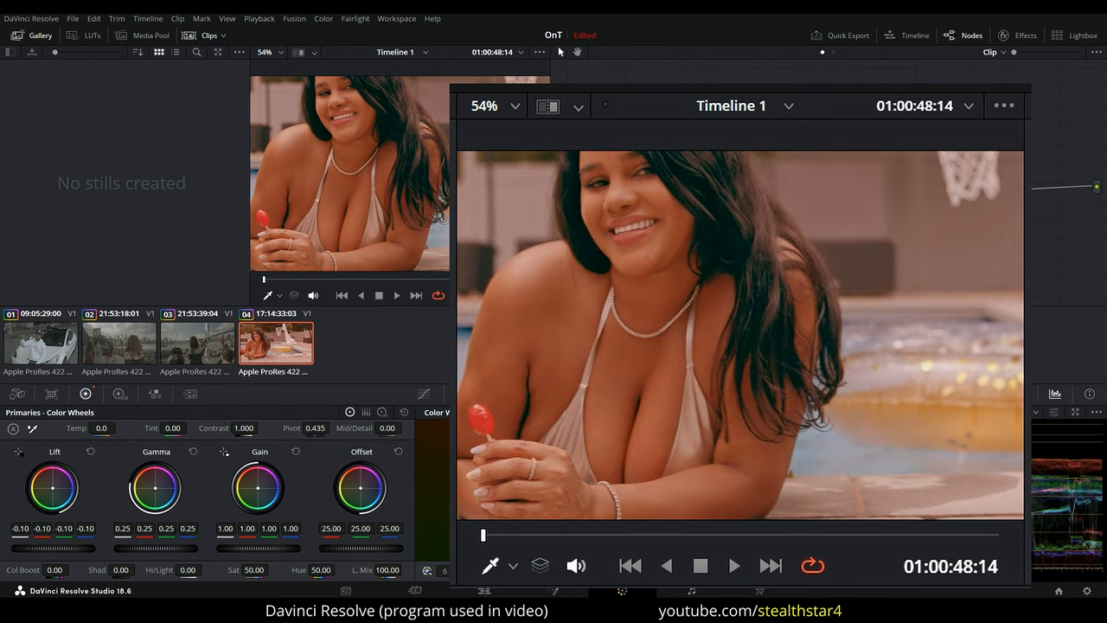
drag(54, 488, 59, 492)
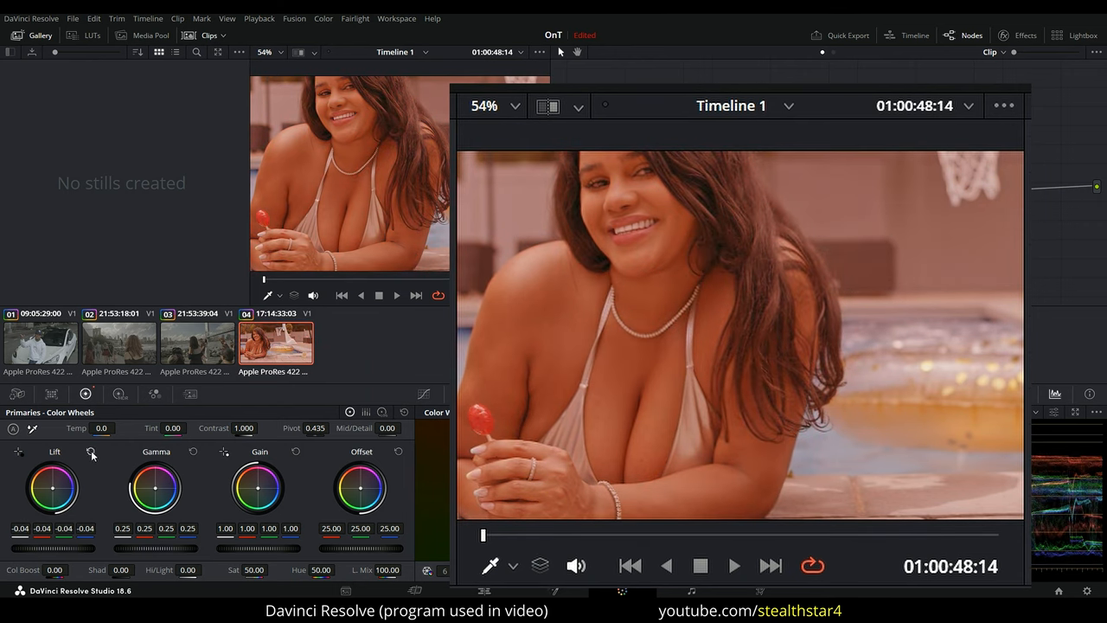
click(90, 452)
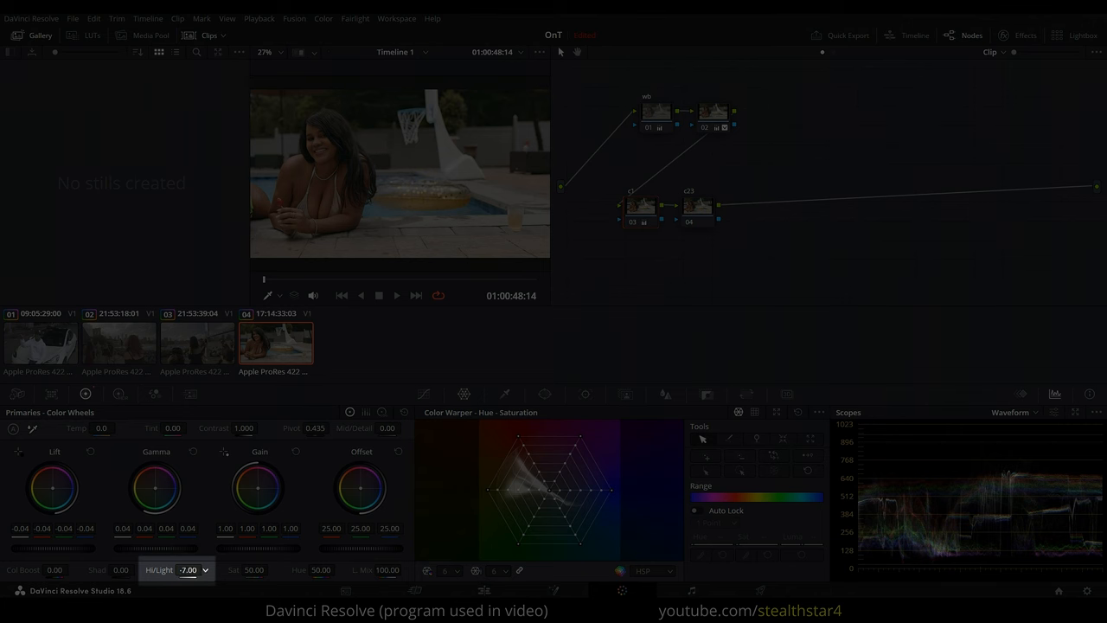
Pull the highlight level down to about -40 to soften the warm grade.
drag(186, 569, 172, 569)
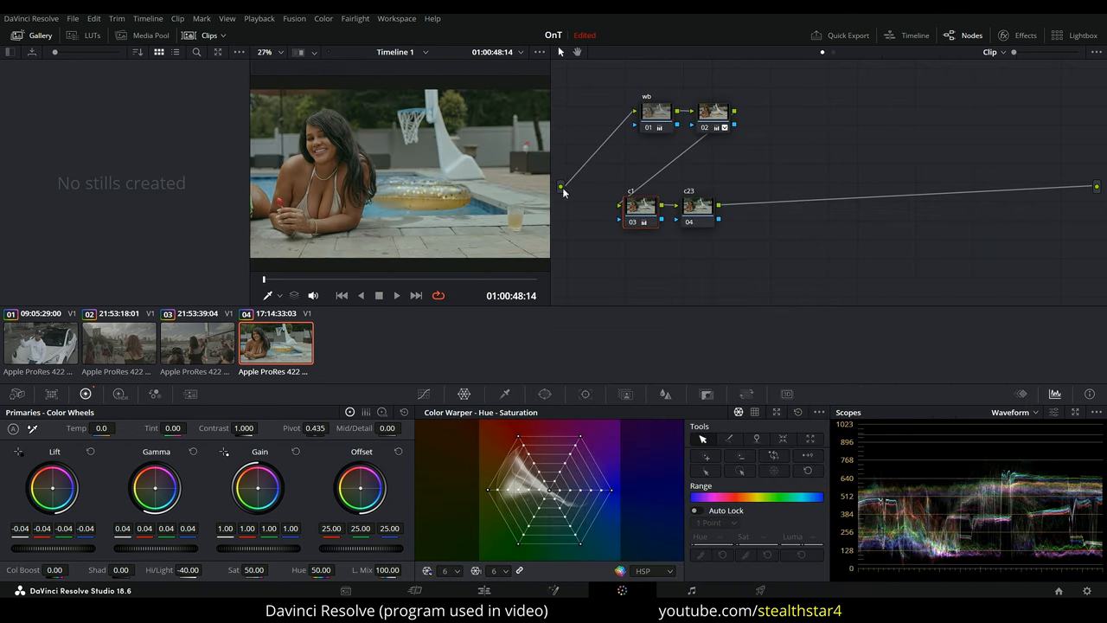
mouse_move(701, 207)
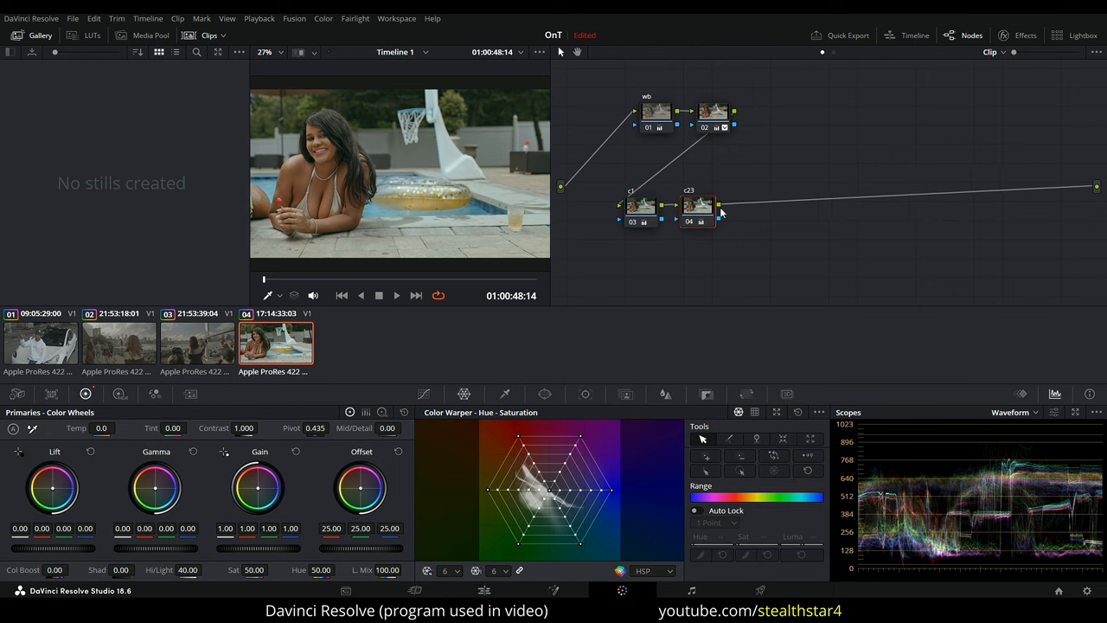
Chain a neutral serial node 05 after node 04.
click(696, 206)
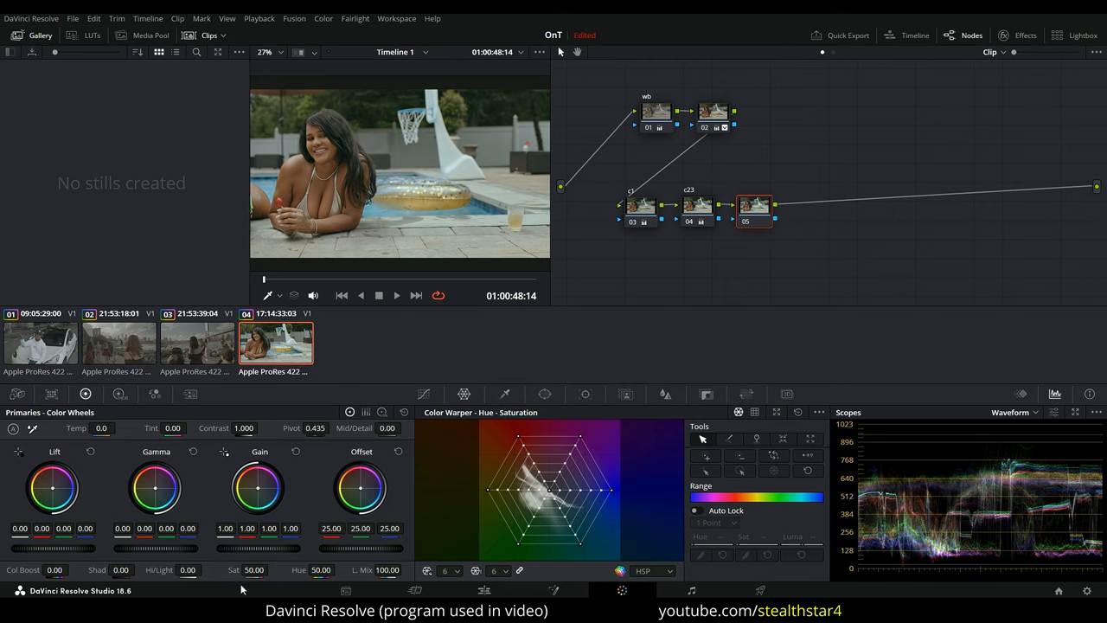